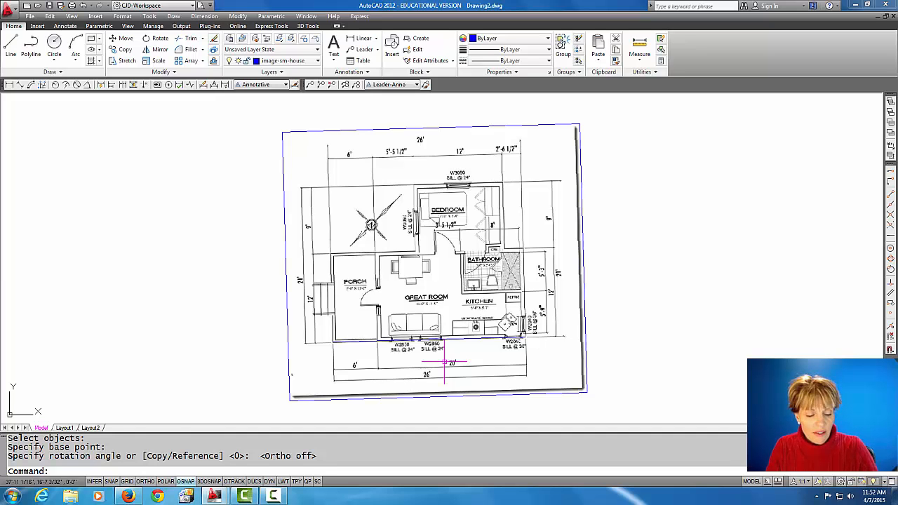
Rotate the floor plan image about the house's lower-left foundation corner
key("Escape")
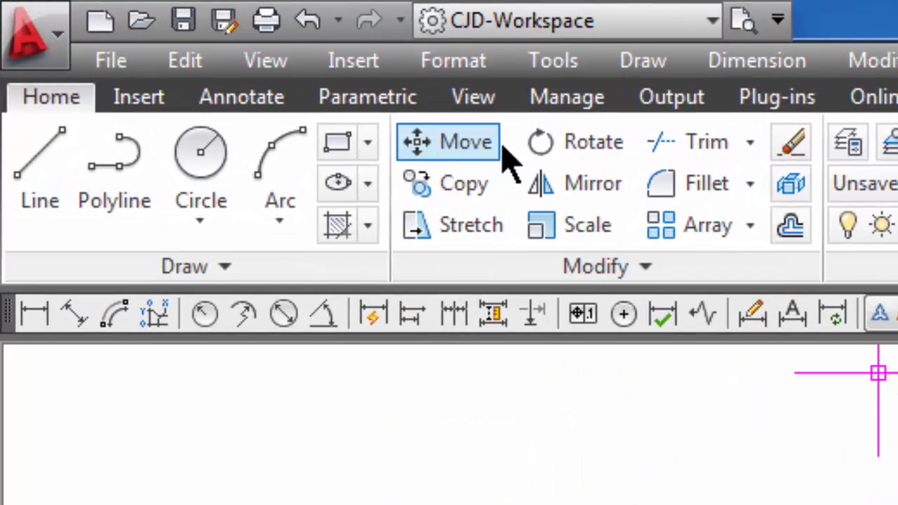
mouse_move(574, 153)
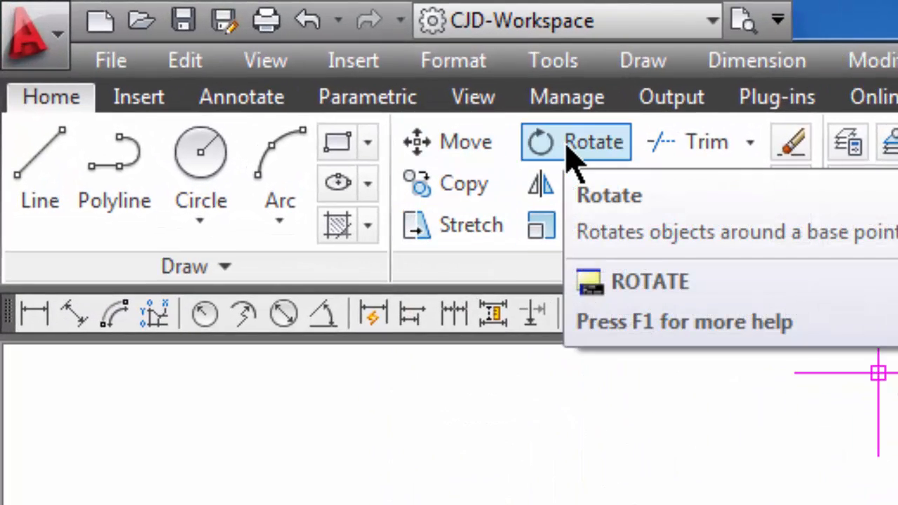
left_click(597, 141)
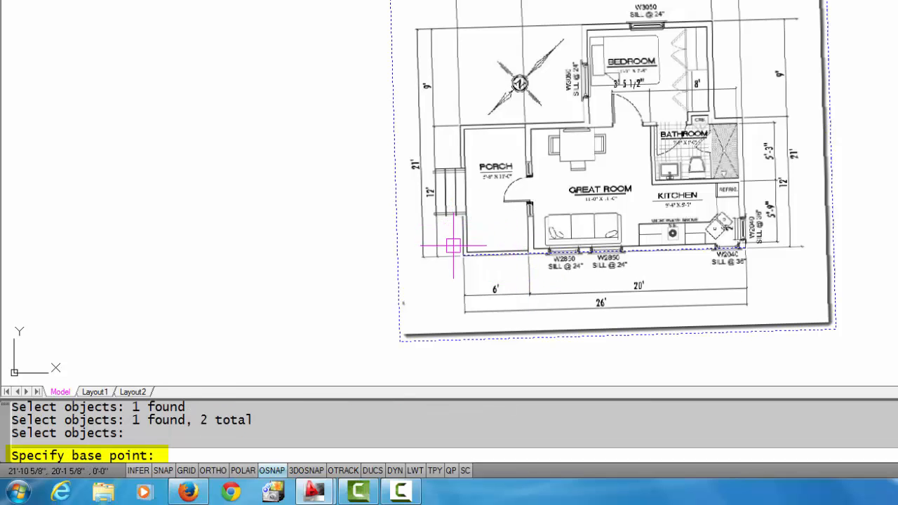
left_click(453, 247)
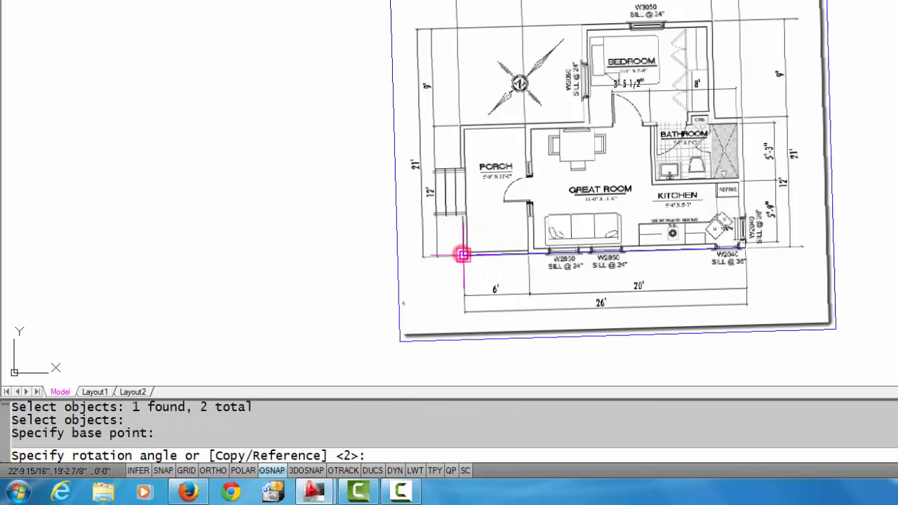
mouse_move(615, 210)
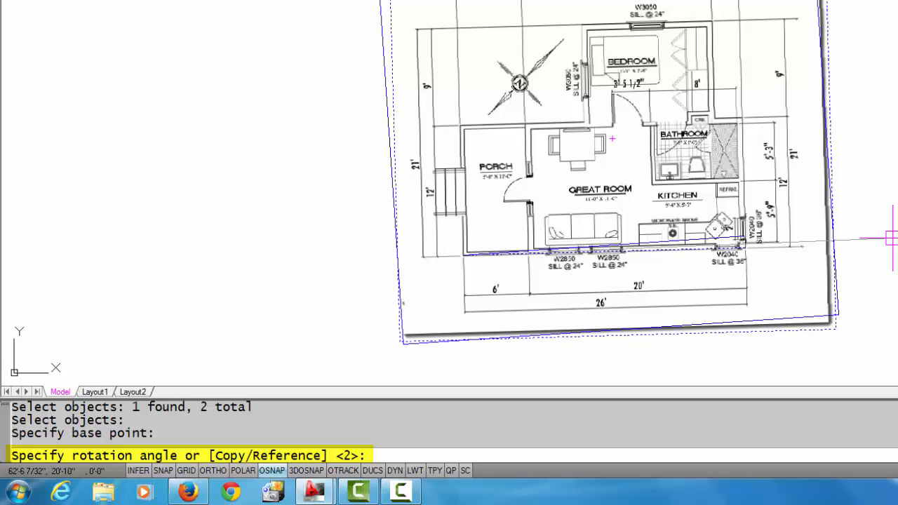
Rotate by reference to the bottom wall's right endpoint, setting the new angle to 0
type("r")
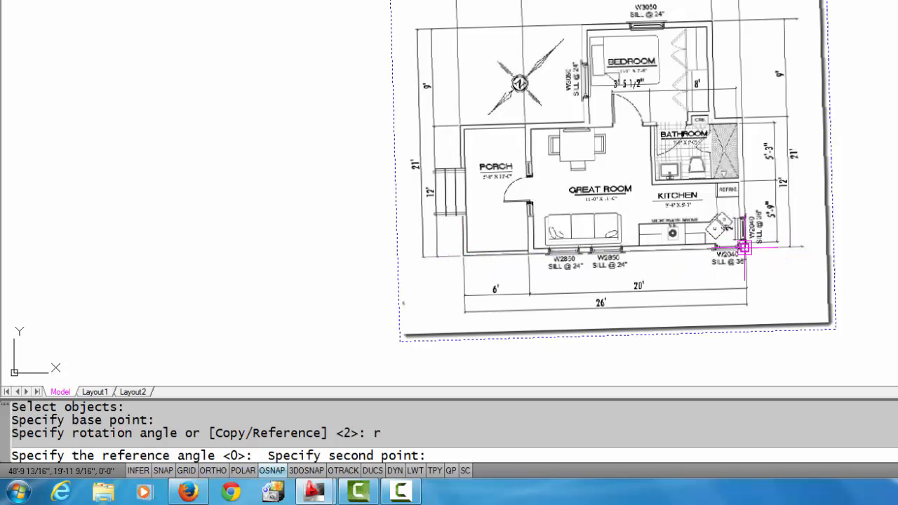
left_click(744, 249)
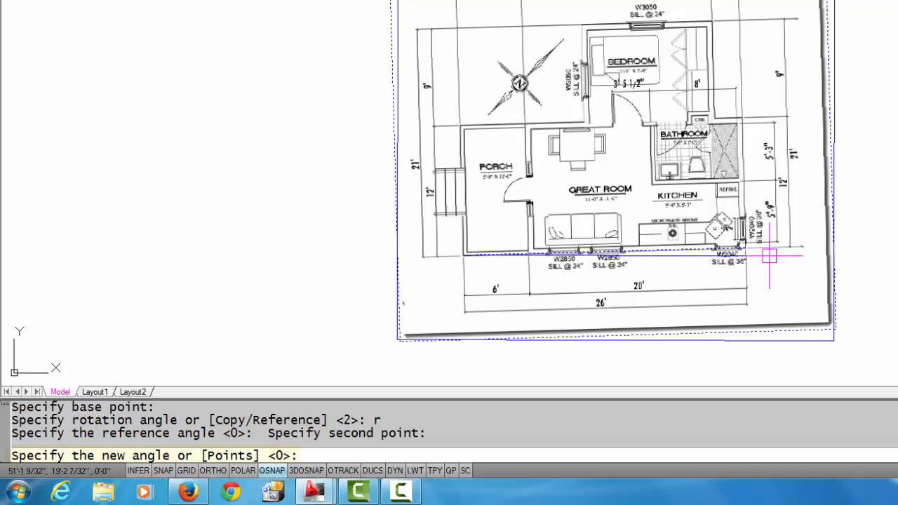
type("0")
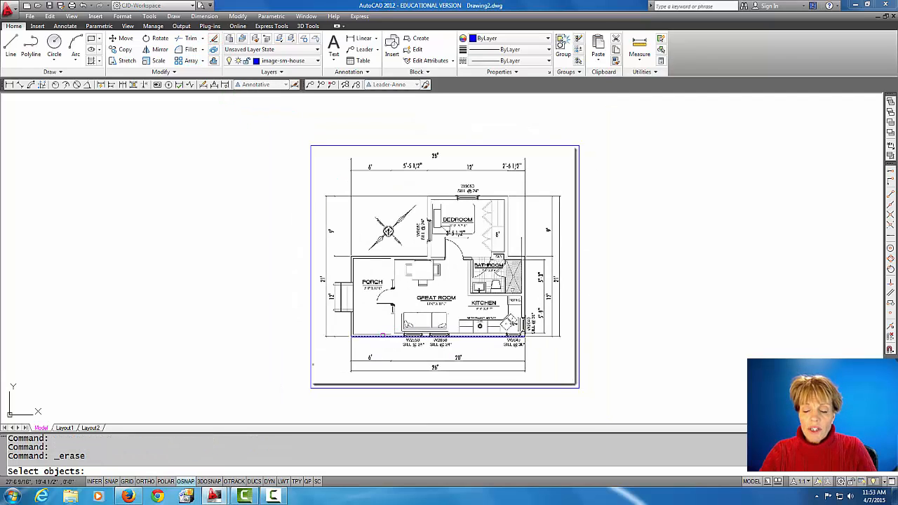
Erase the bottom-wall helper line and set 'wall' as the current layer
left_click(383, 337)
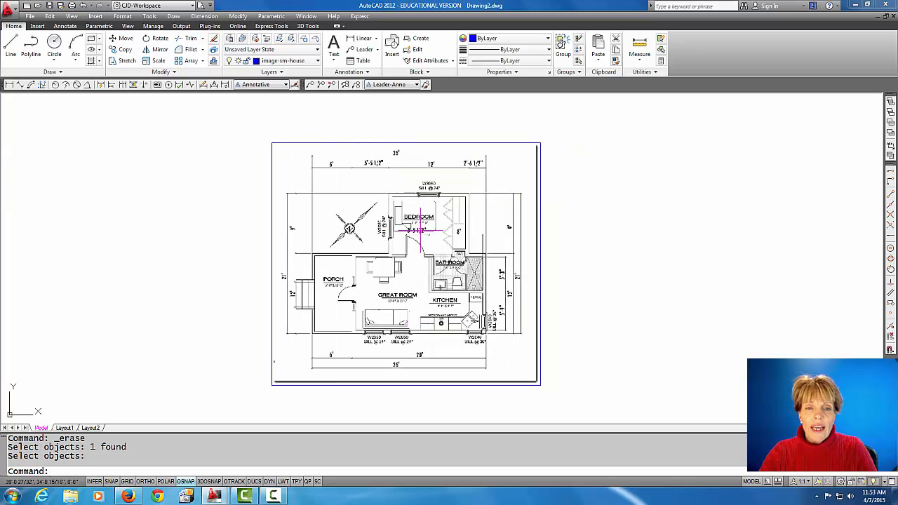
left_click(312, 61)
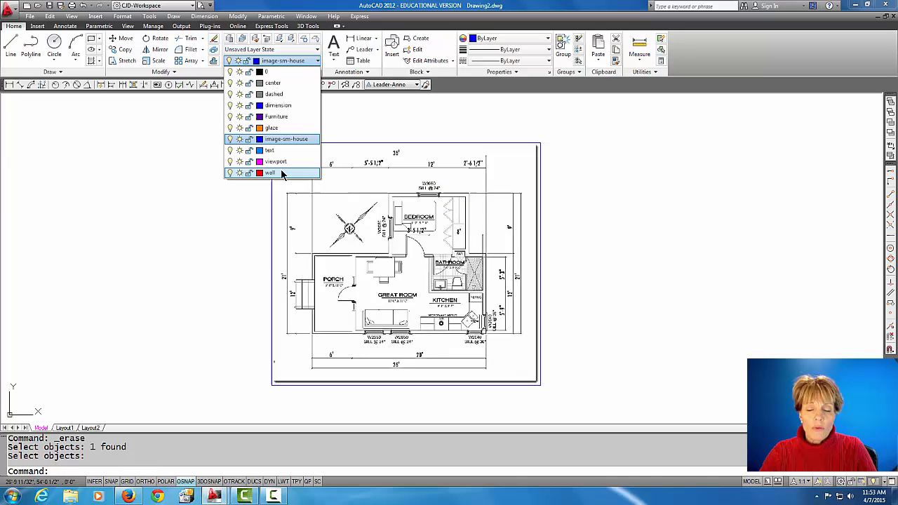
left_click(270, 173)
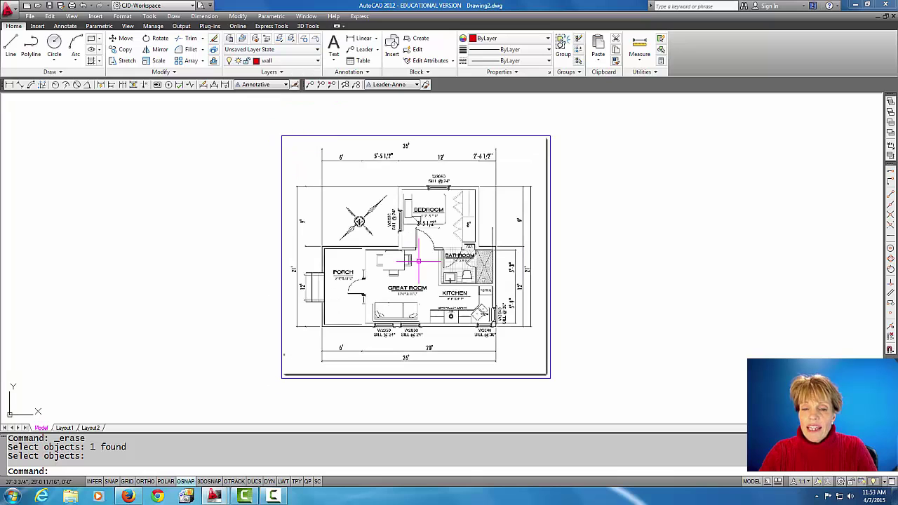
mouse_move(460, 273)
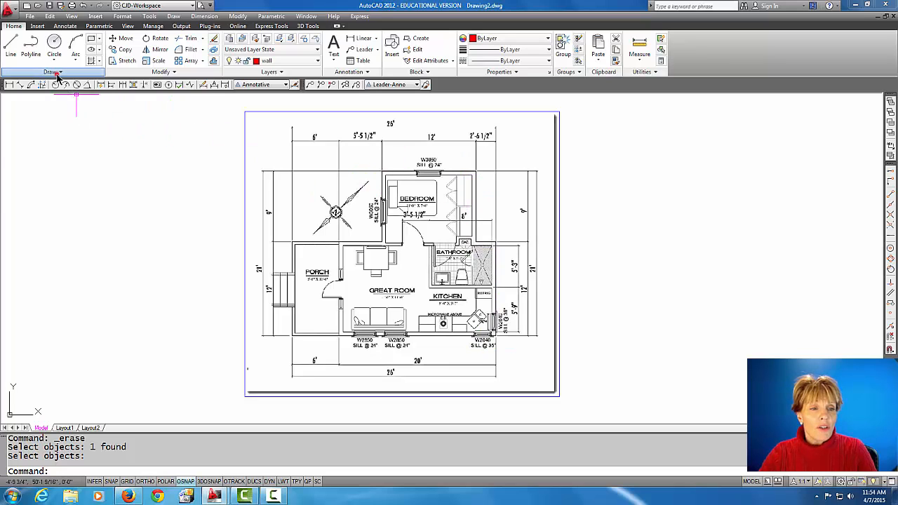
Start a horizontal construction line from the expanded Draw panel
left_click(30, 84)
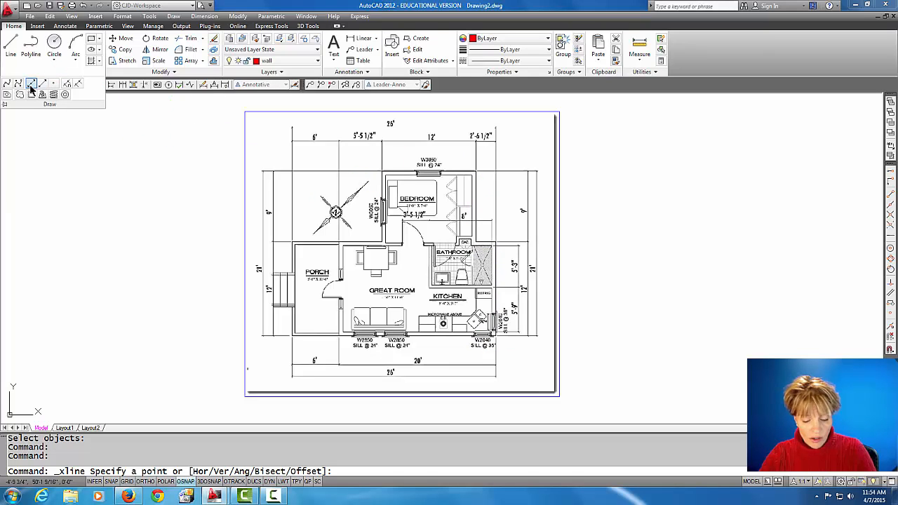
type("h")
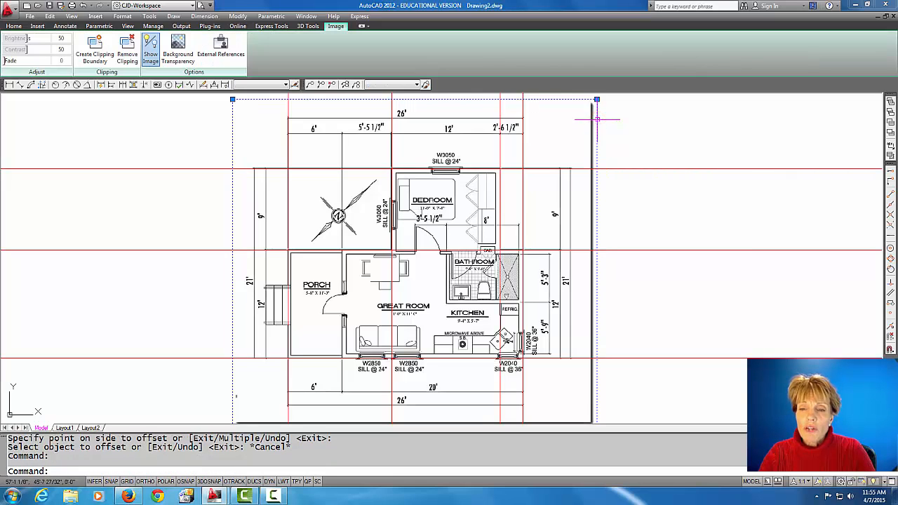
mouse_move(73, 406)
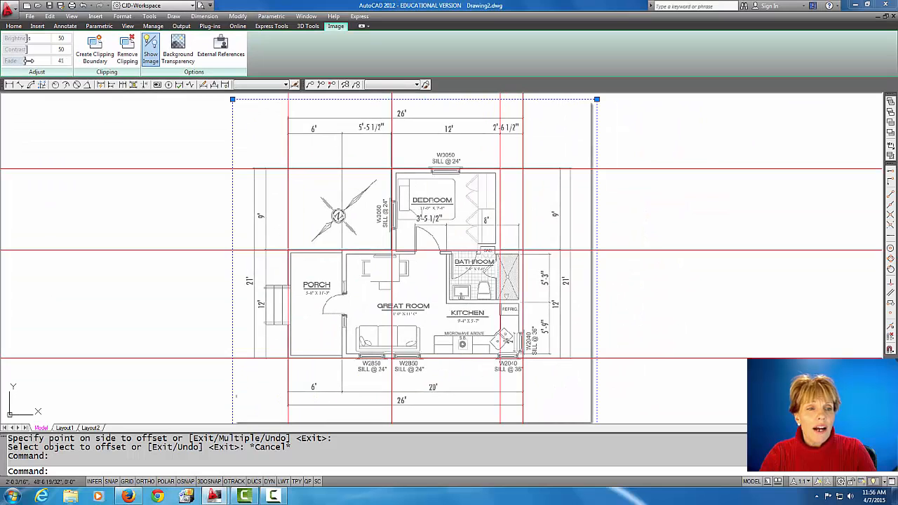
Raise the image Fade slider to about 41 so the red lines stand out
left_click_drag(29, 60, 39, 60)
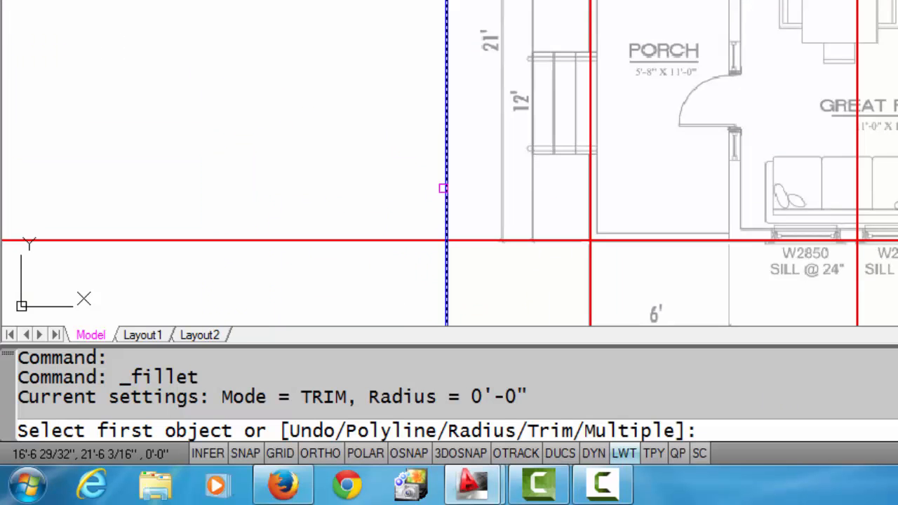
Fillet the xlines with radius 0 into square corners, including the porch's top-left
type("r")
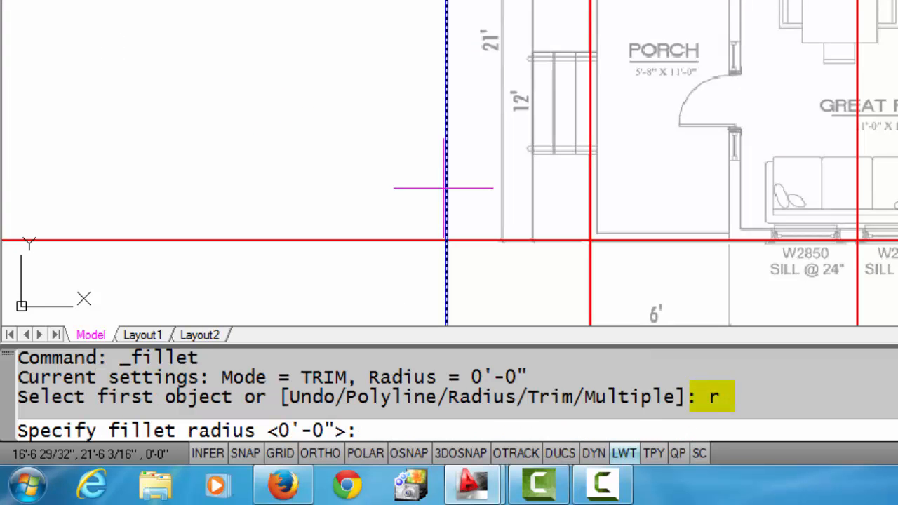
type("0")
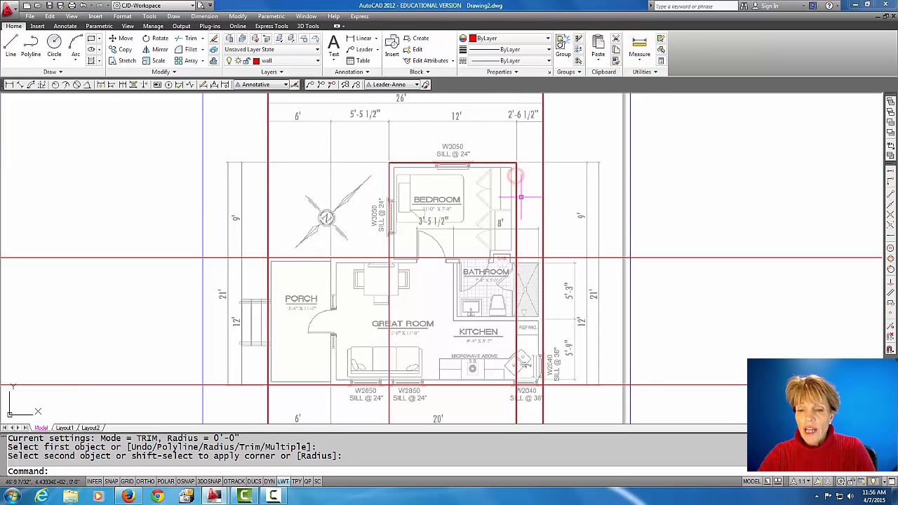
right_click(519, 196)
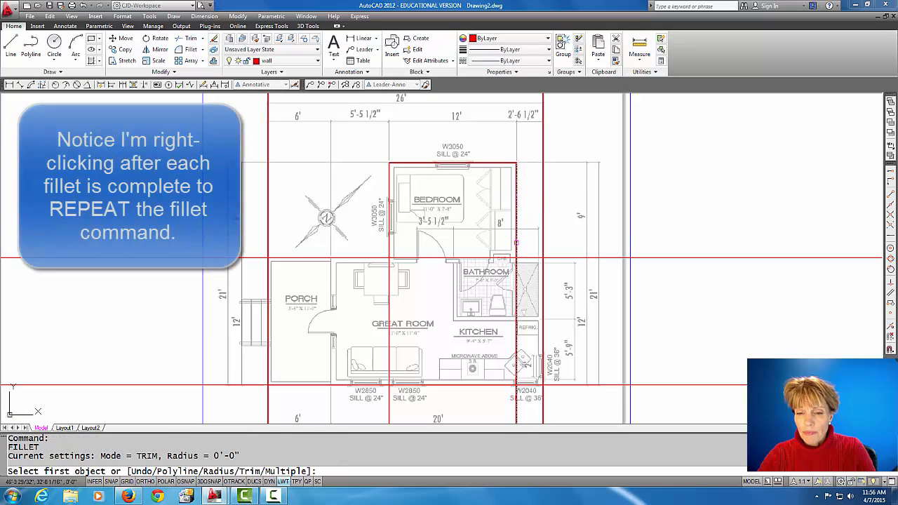
left_click(537, 258)
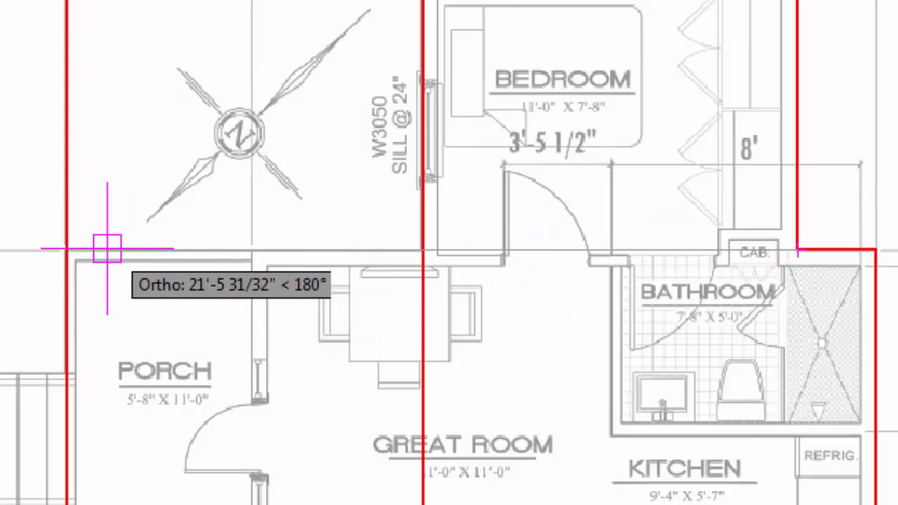
left_click(89, 248)
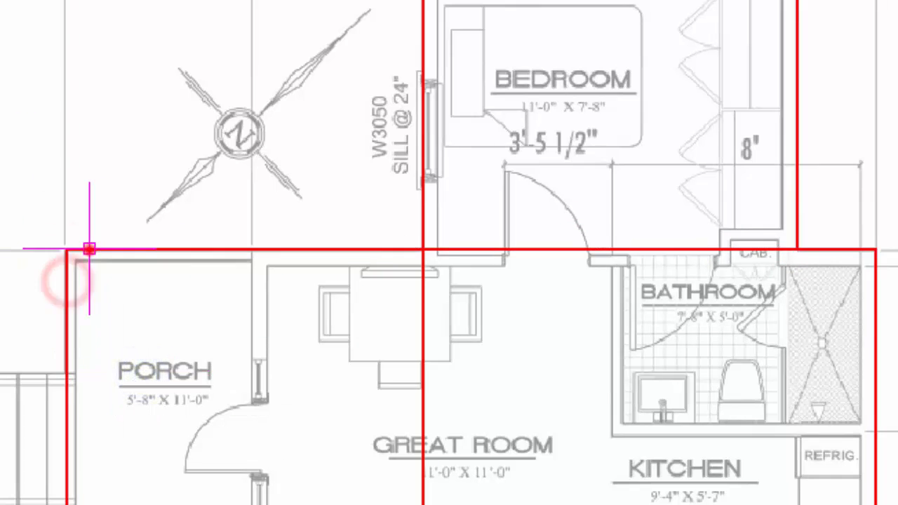